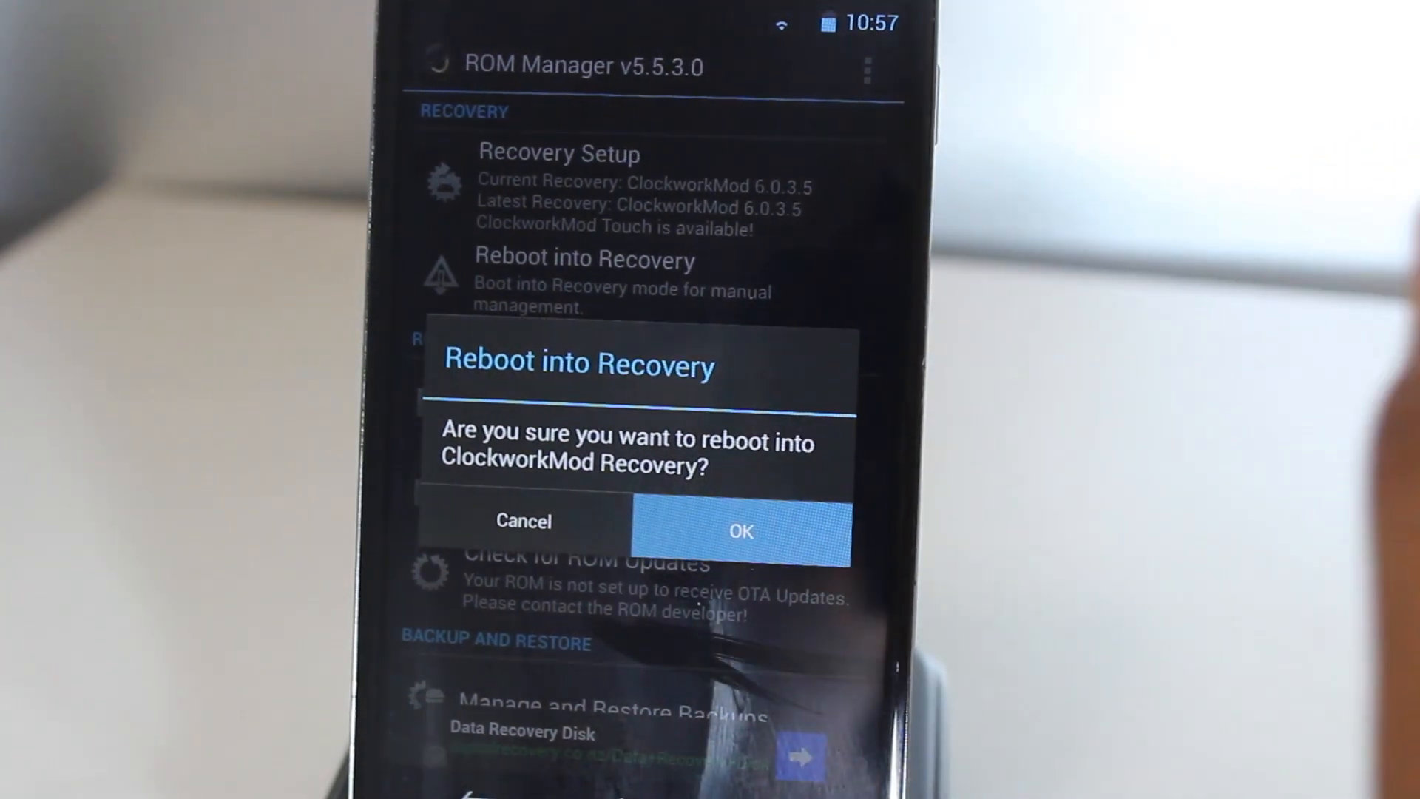
# Confirm the reboot so the phone restarts into ClockworkMod Recovery.
pyautogui.click(741, 531)
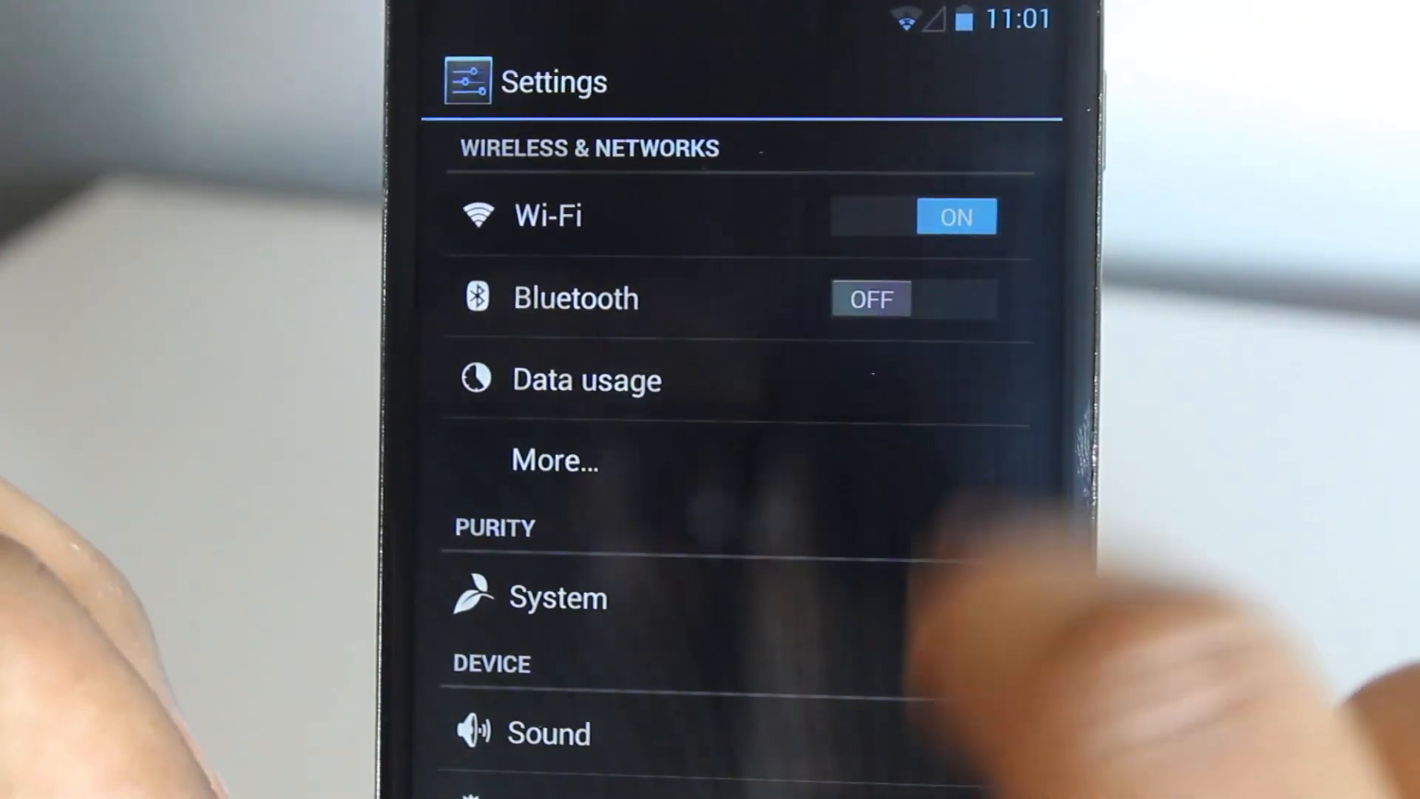
# Scroll the new Purity system's Settings down to the personal, accounts and system sections.
pyautogui.scroll(-3)
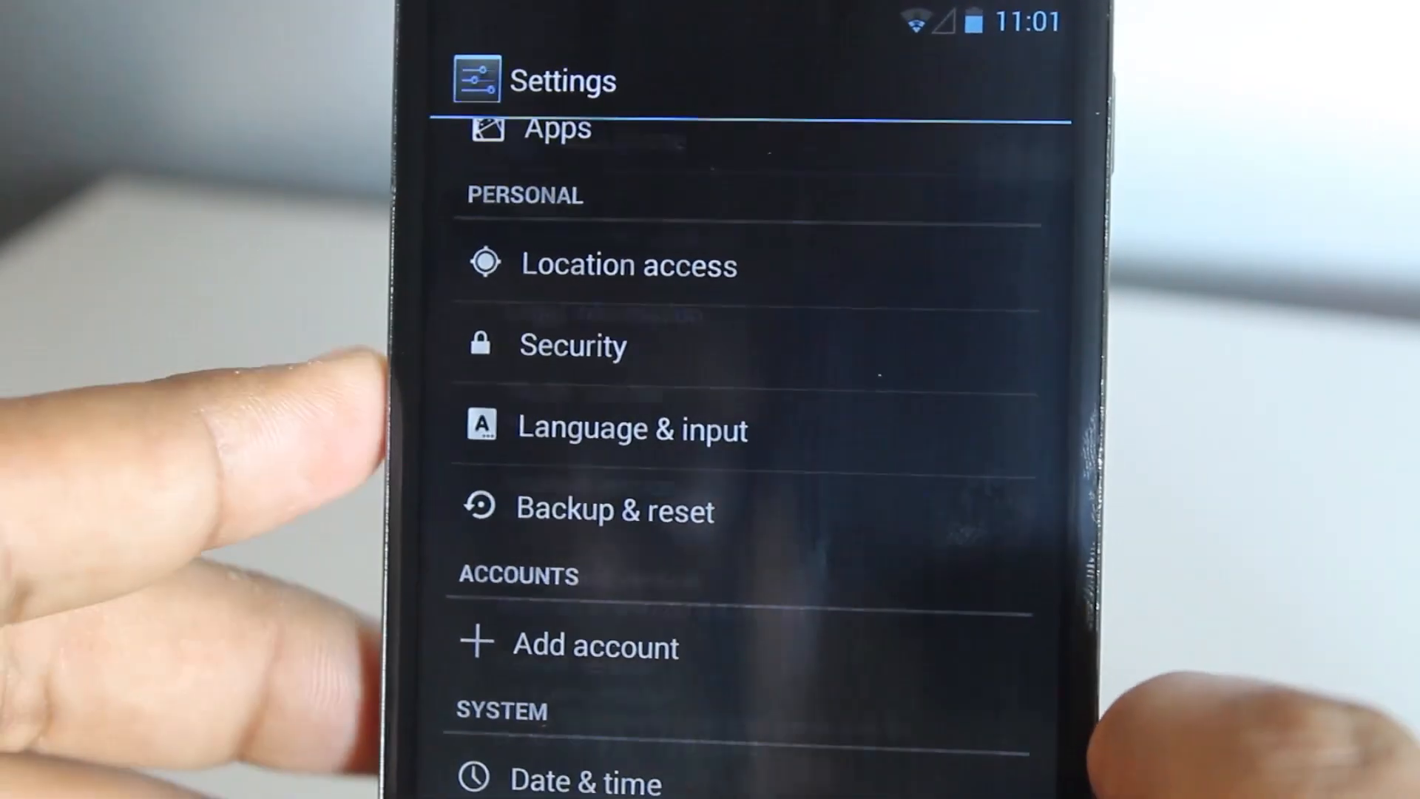